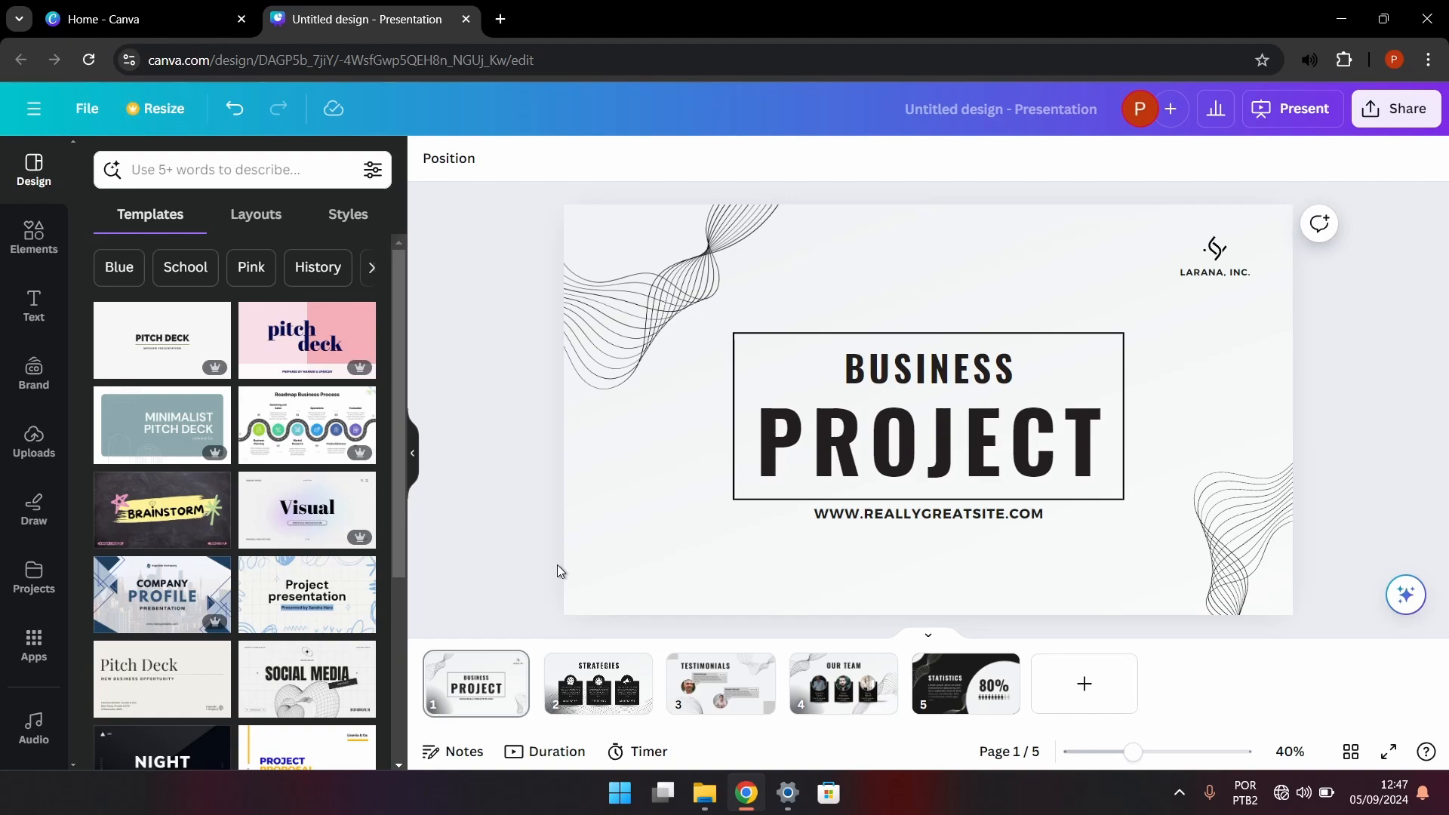
# Step: Show the Audio app from the side toolbar's Apps collection, listing recent and popular tracks
pyautogui.click(924, 439)
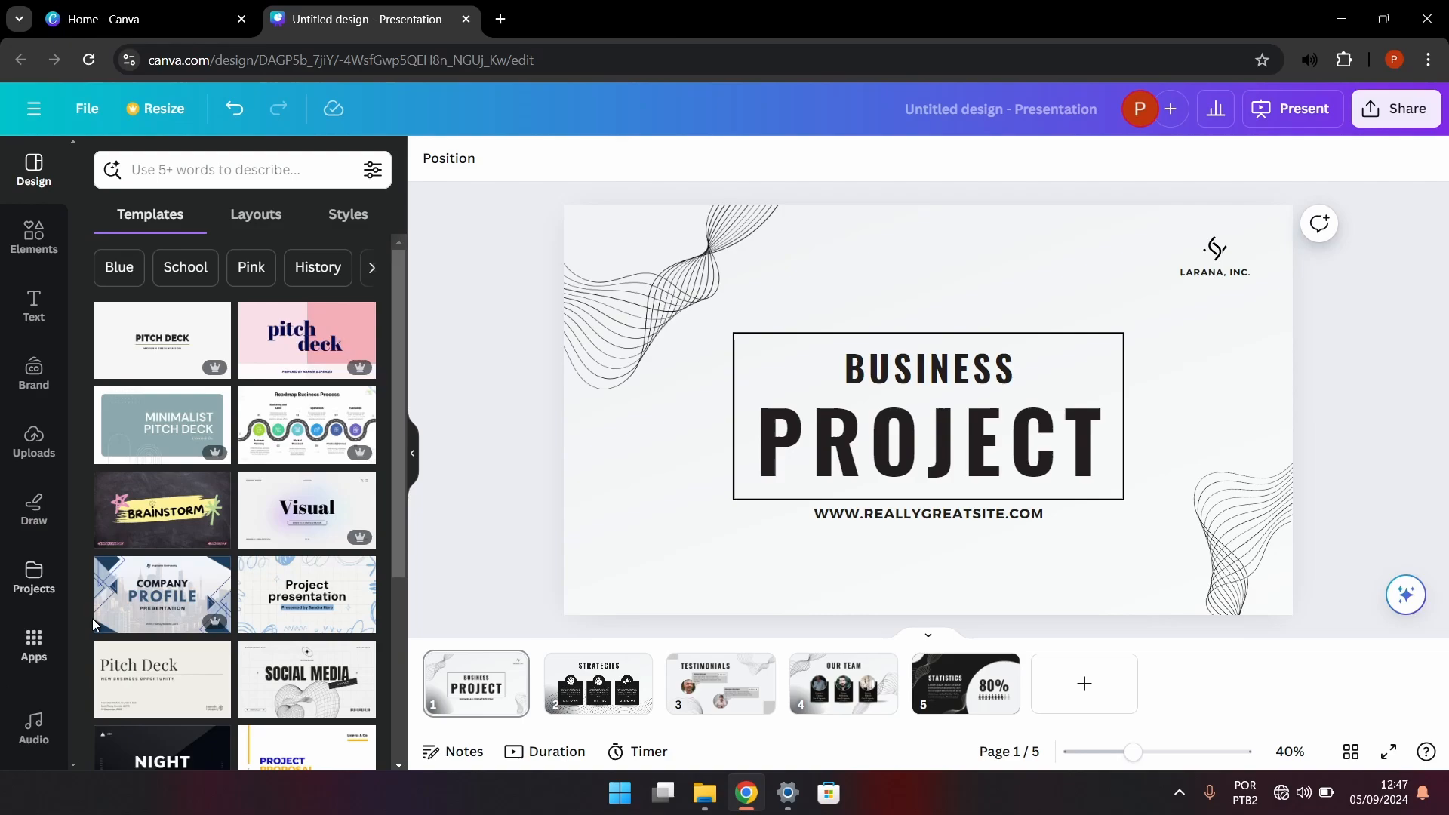
pyautogui.moveTo(33, 730)
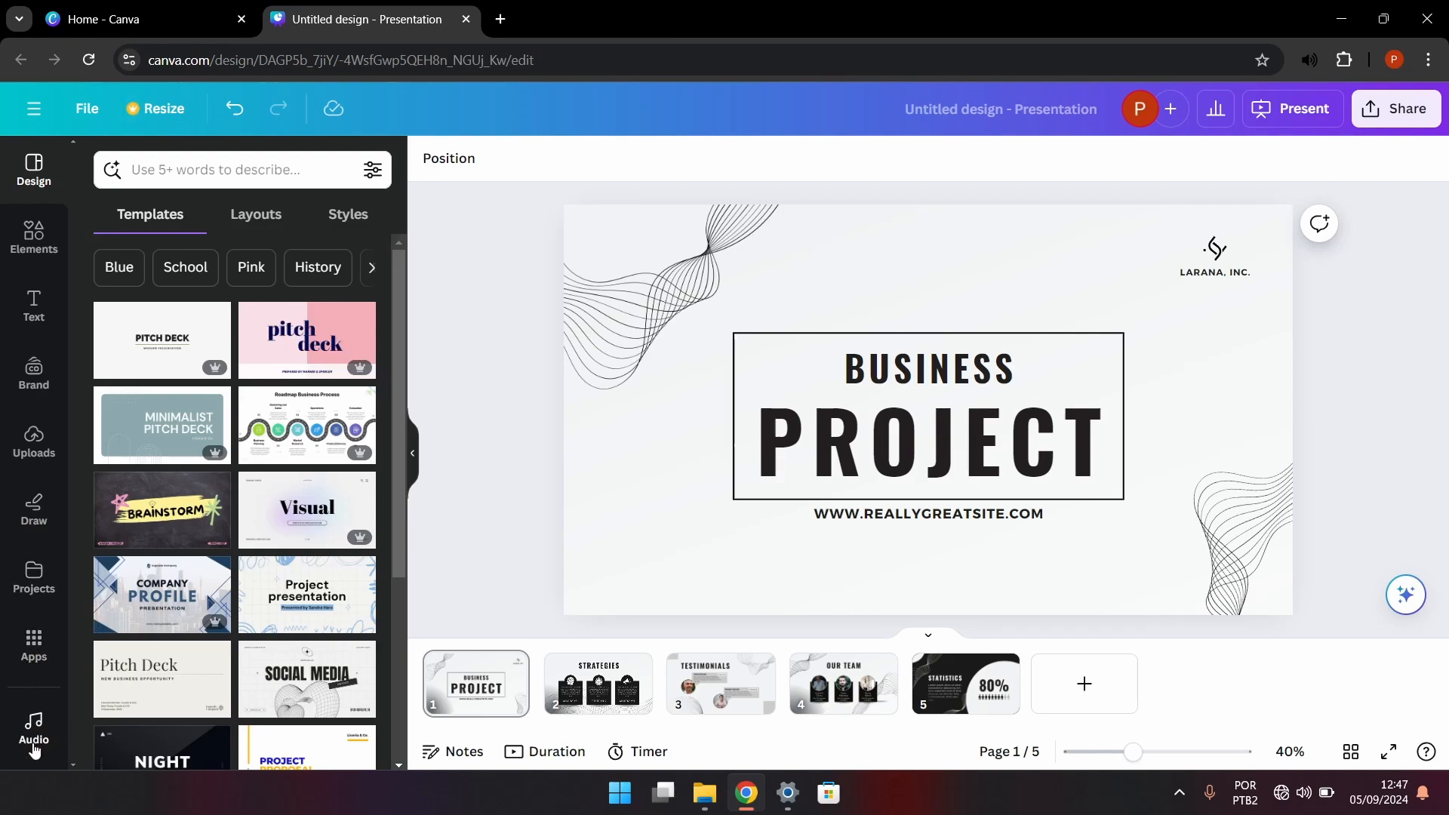
pyautogui.moveTo(48, 723)
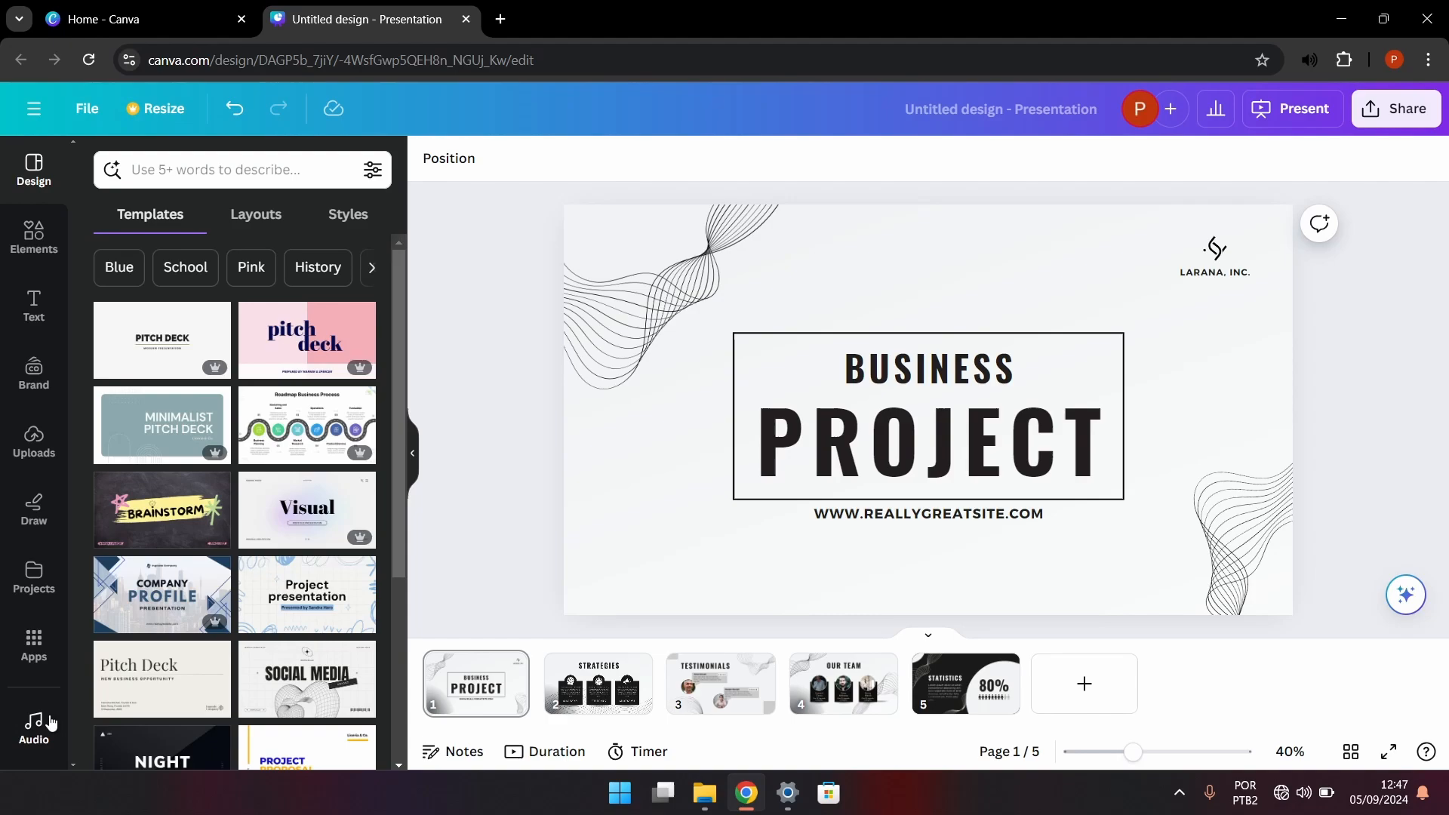
pyautogui.moveTo(33, 726)
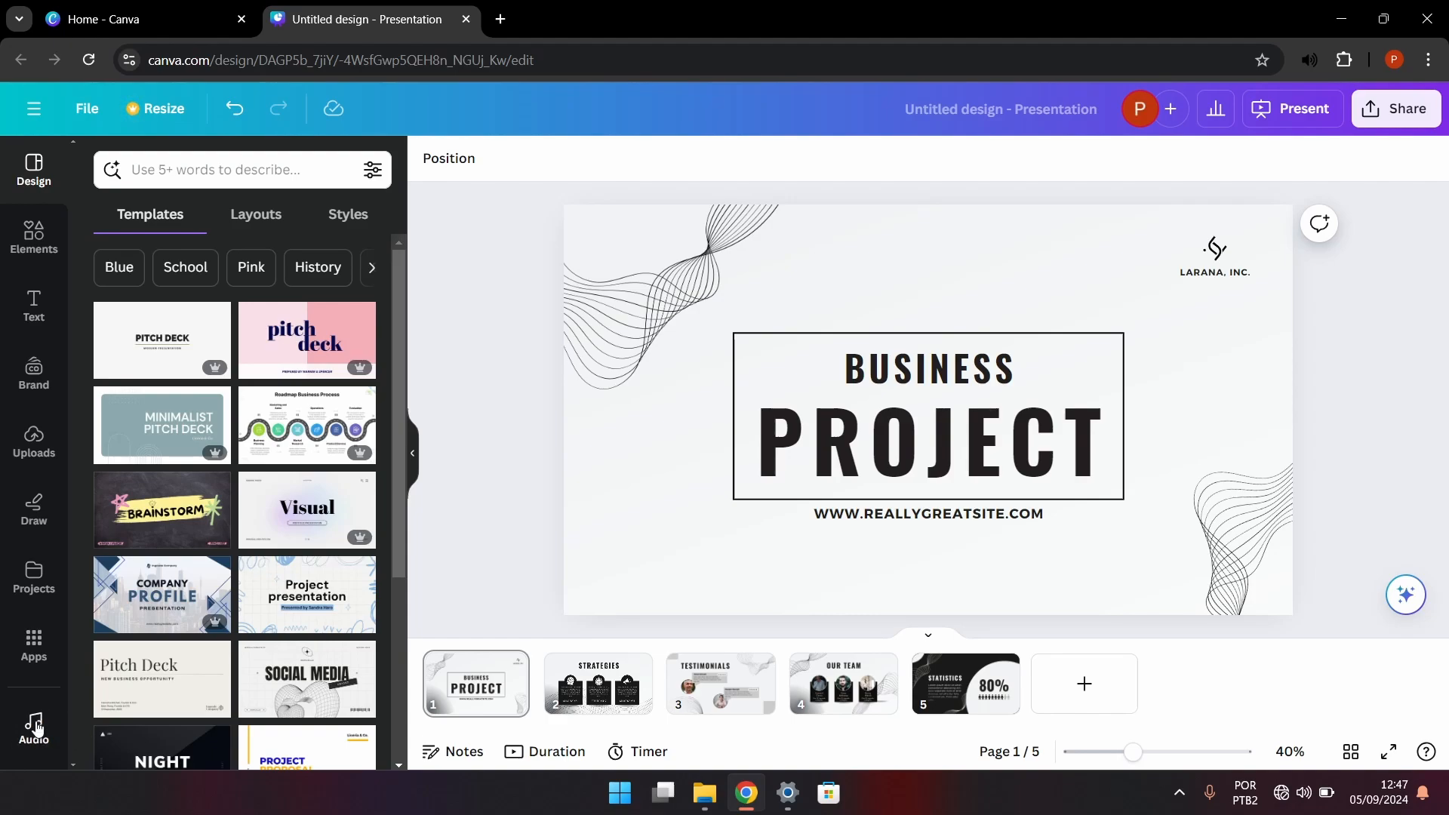
pyautogui.moveTo(33, 642)
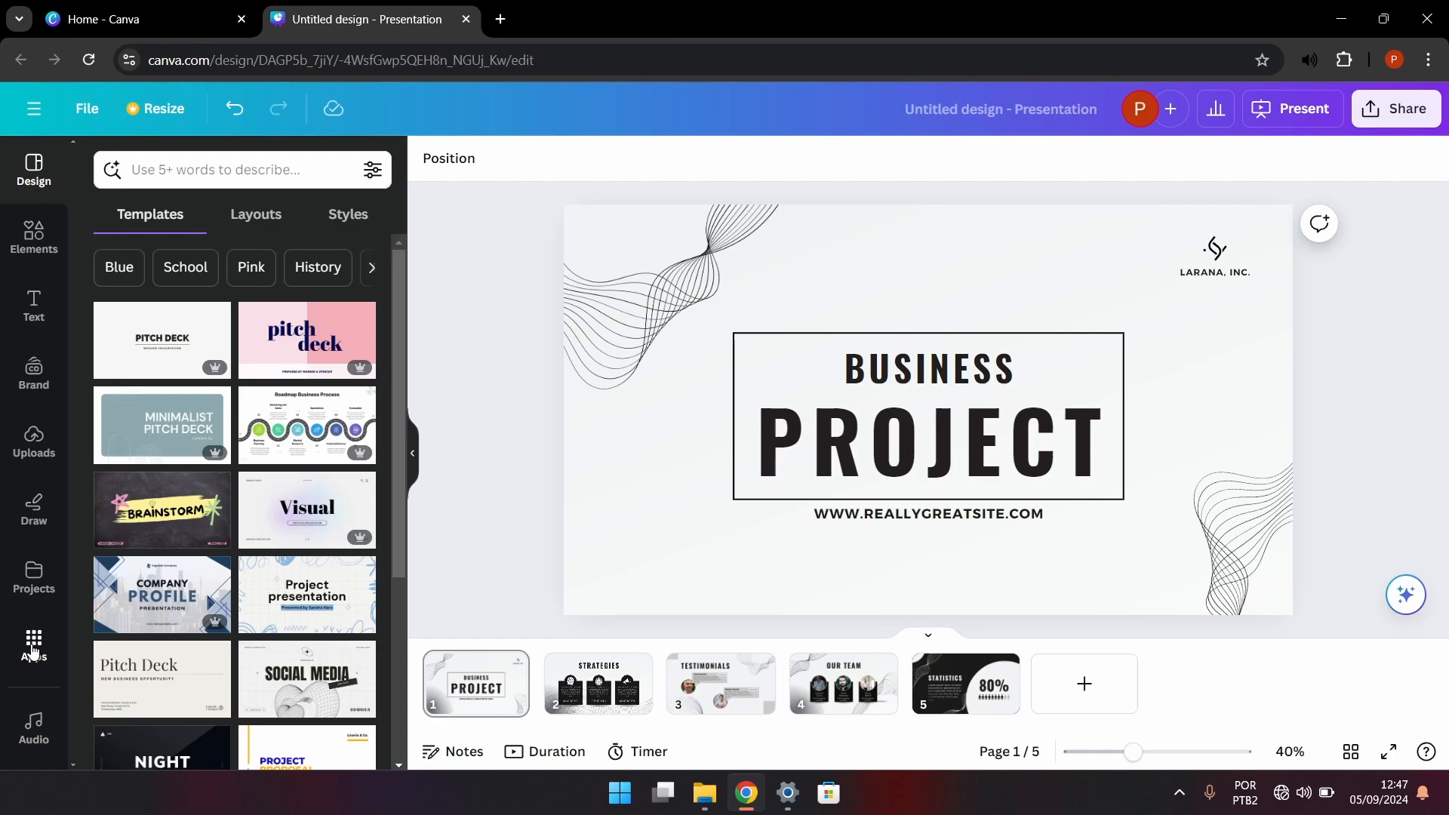
pyautogui.click(33, 647)
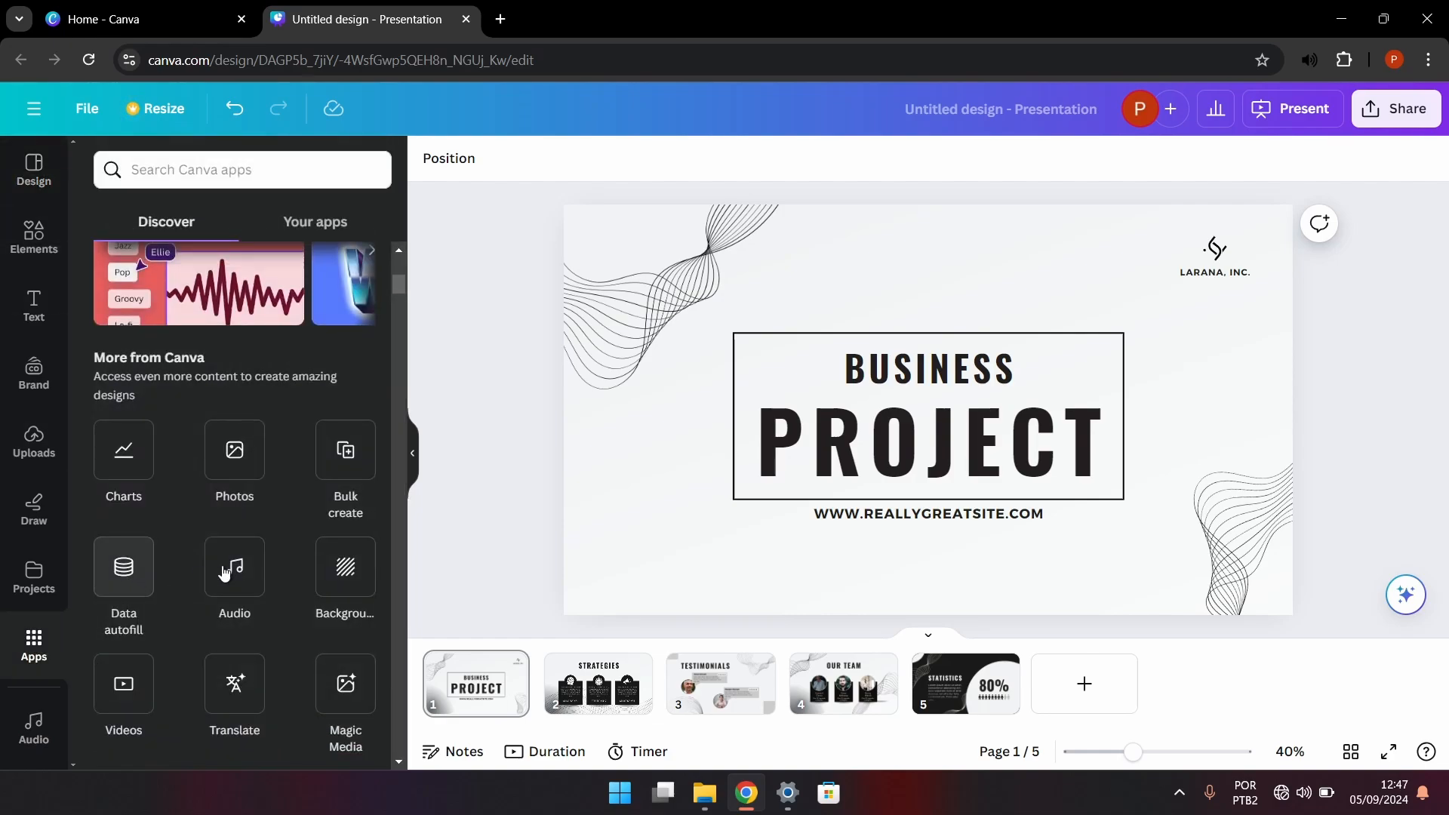
pyautogui.scroll(-3)
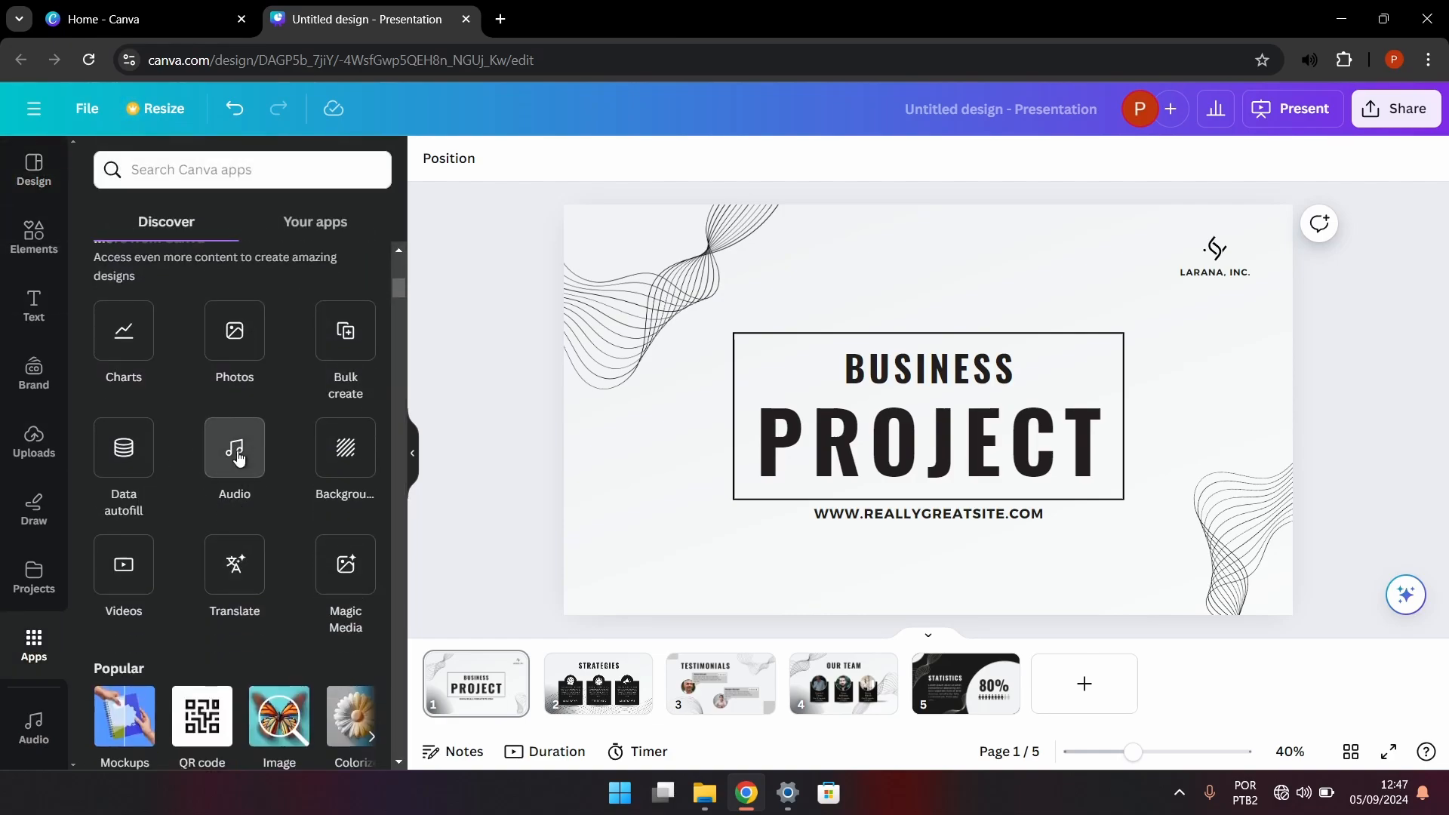
pyautogui.click(234, 448)
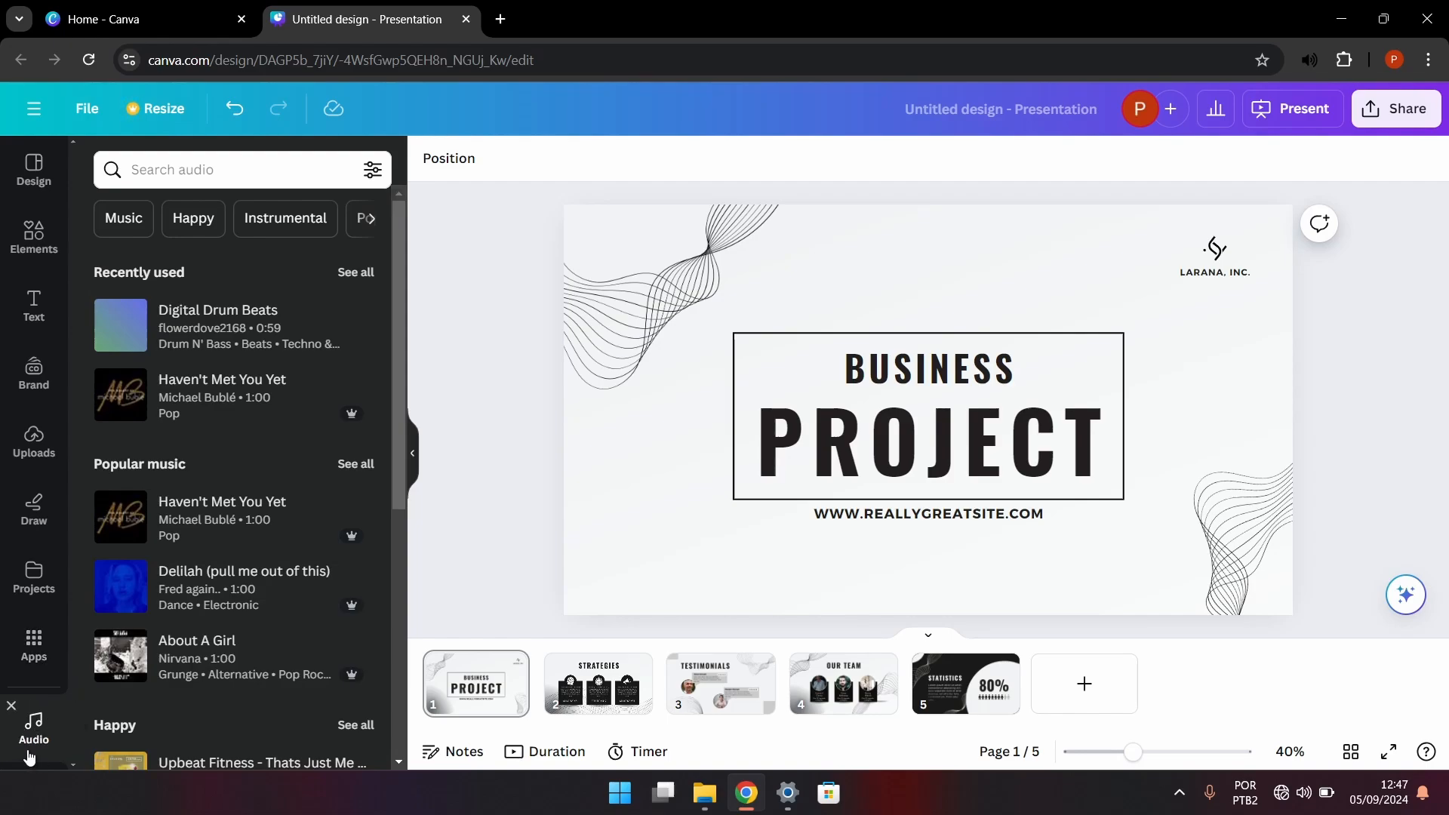
pyautogui.moveTo(190, 326)
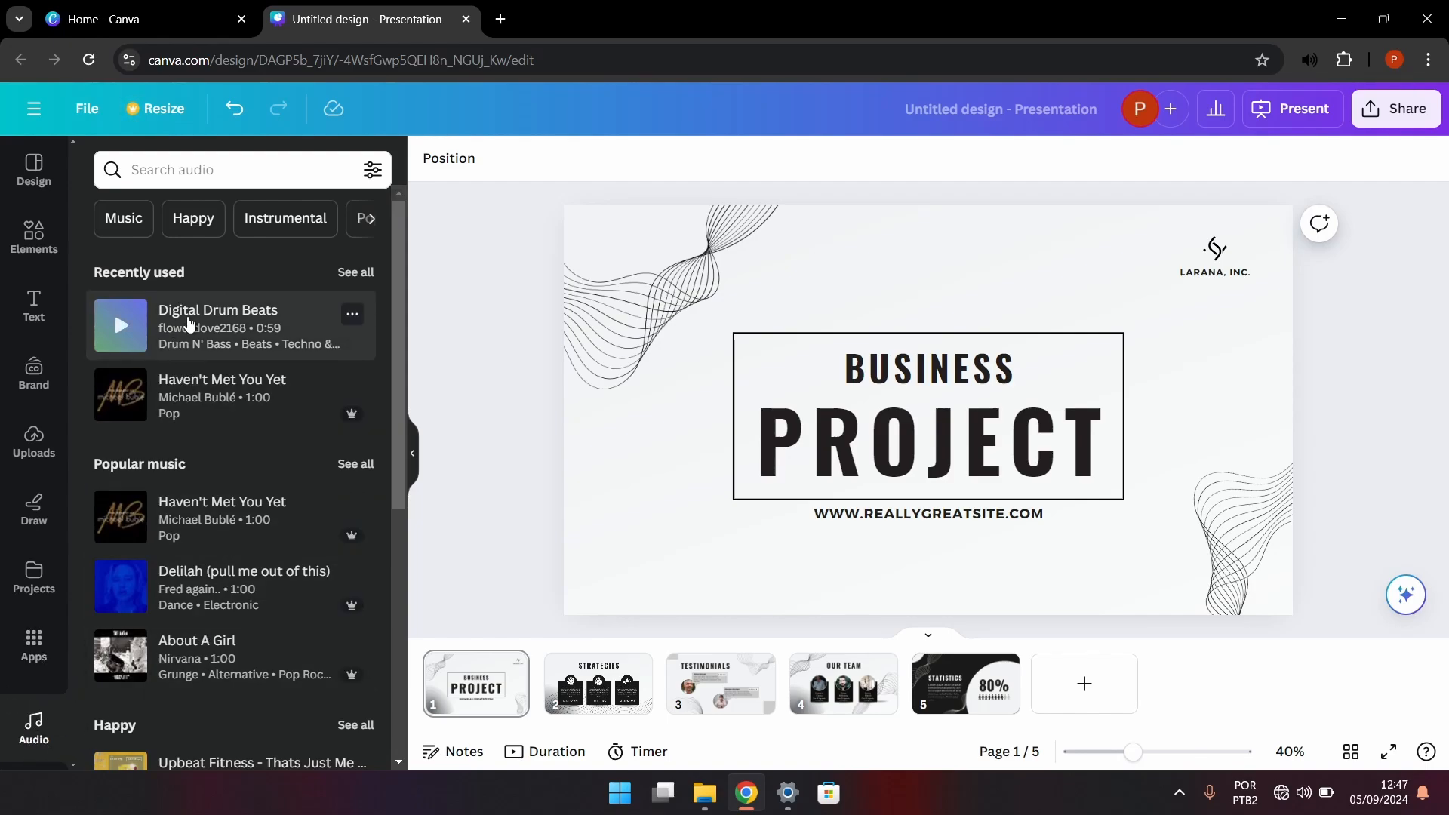
# Step: Add the recently used Digital Drum Beats track so its audio bar spans all five slides
pyautogui.click(119, 324)
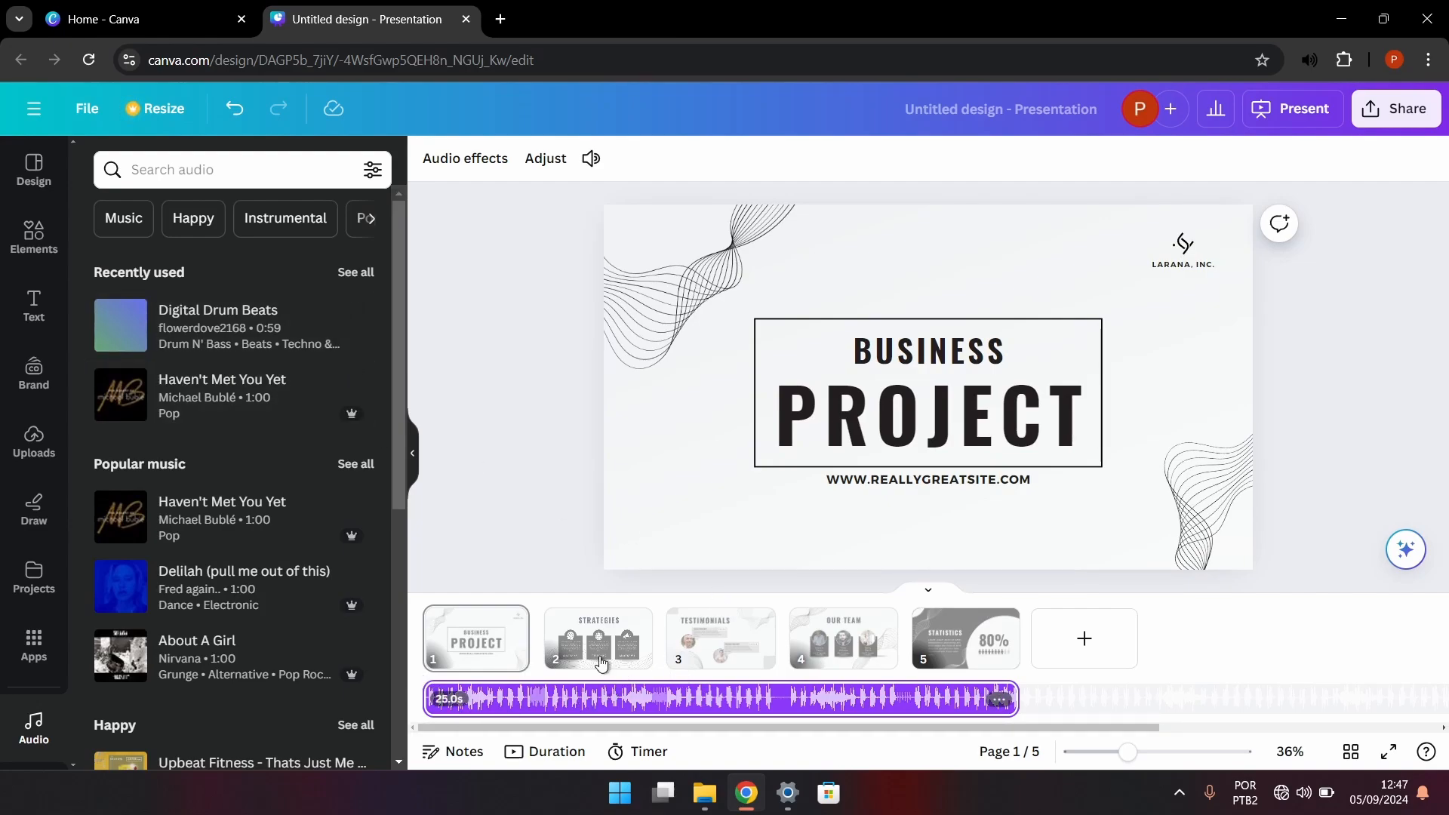
pyautogui.moveTo(733, 664)
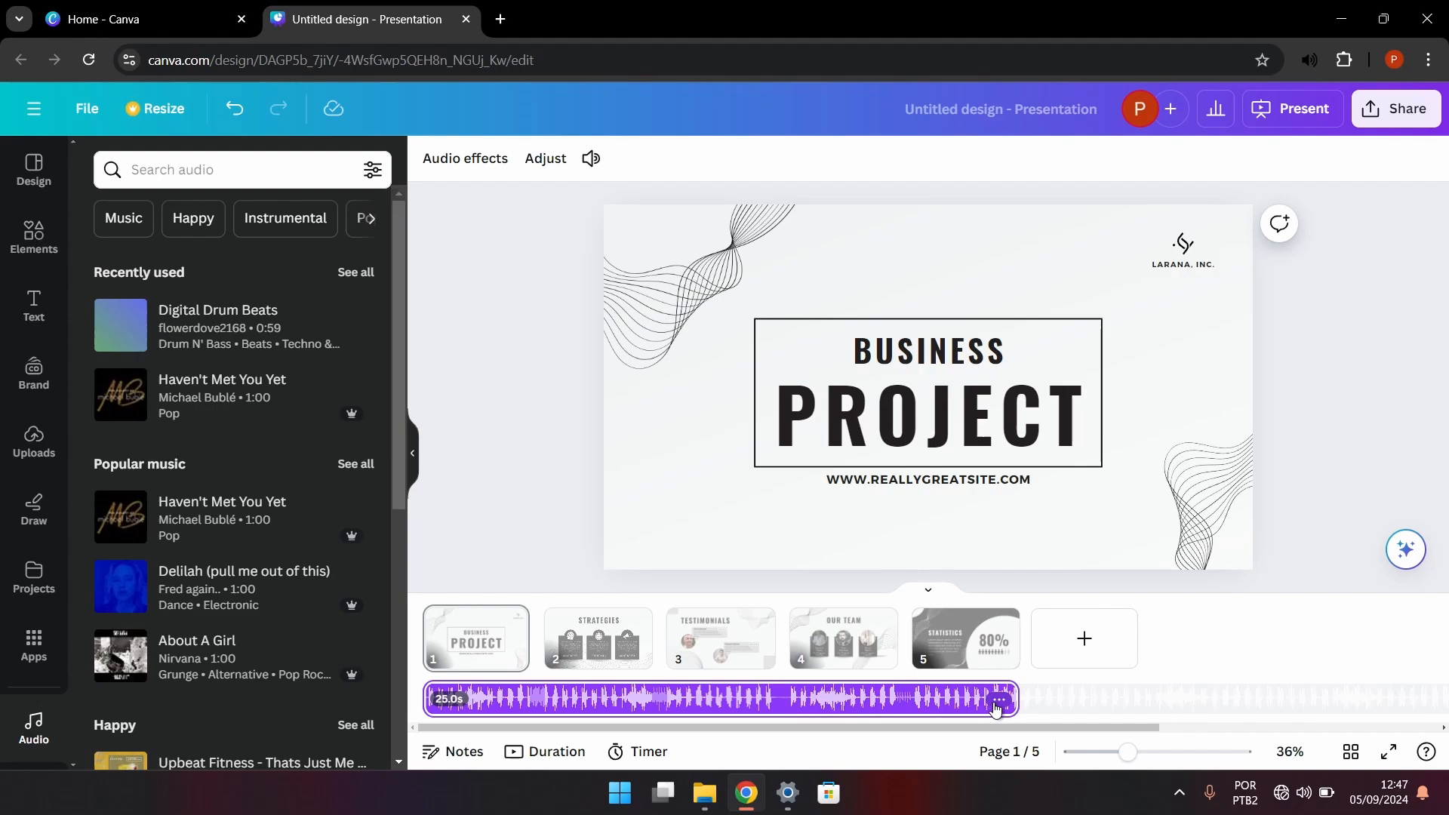
# Step: Delete the Digital Drum Beats track from the timeline, then show the Uploads media collection
pyautogui.rightClick(996, 698)
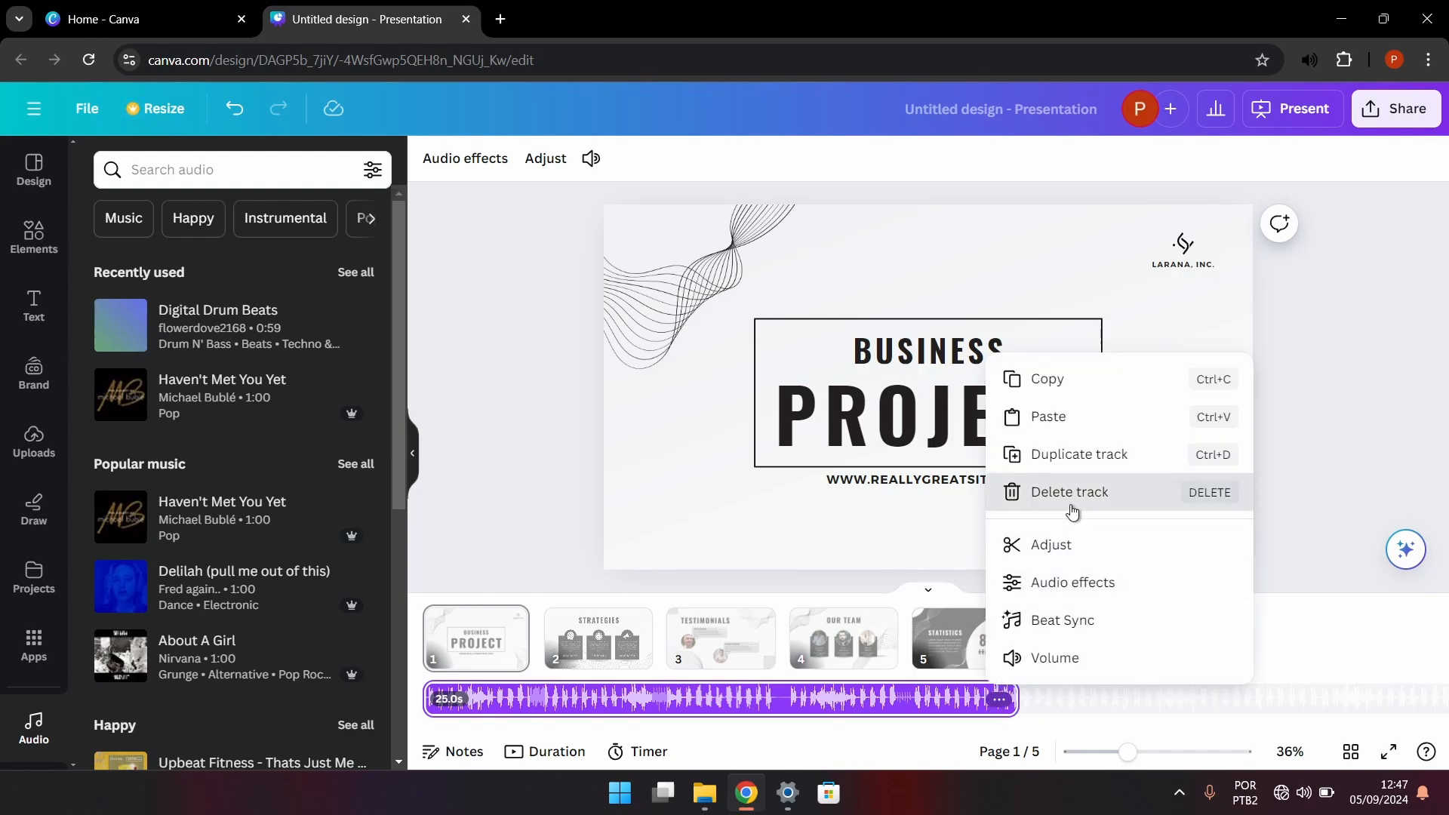
pyautogui.click(1068, 490)
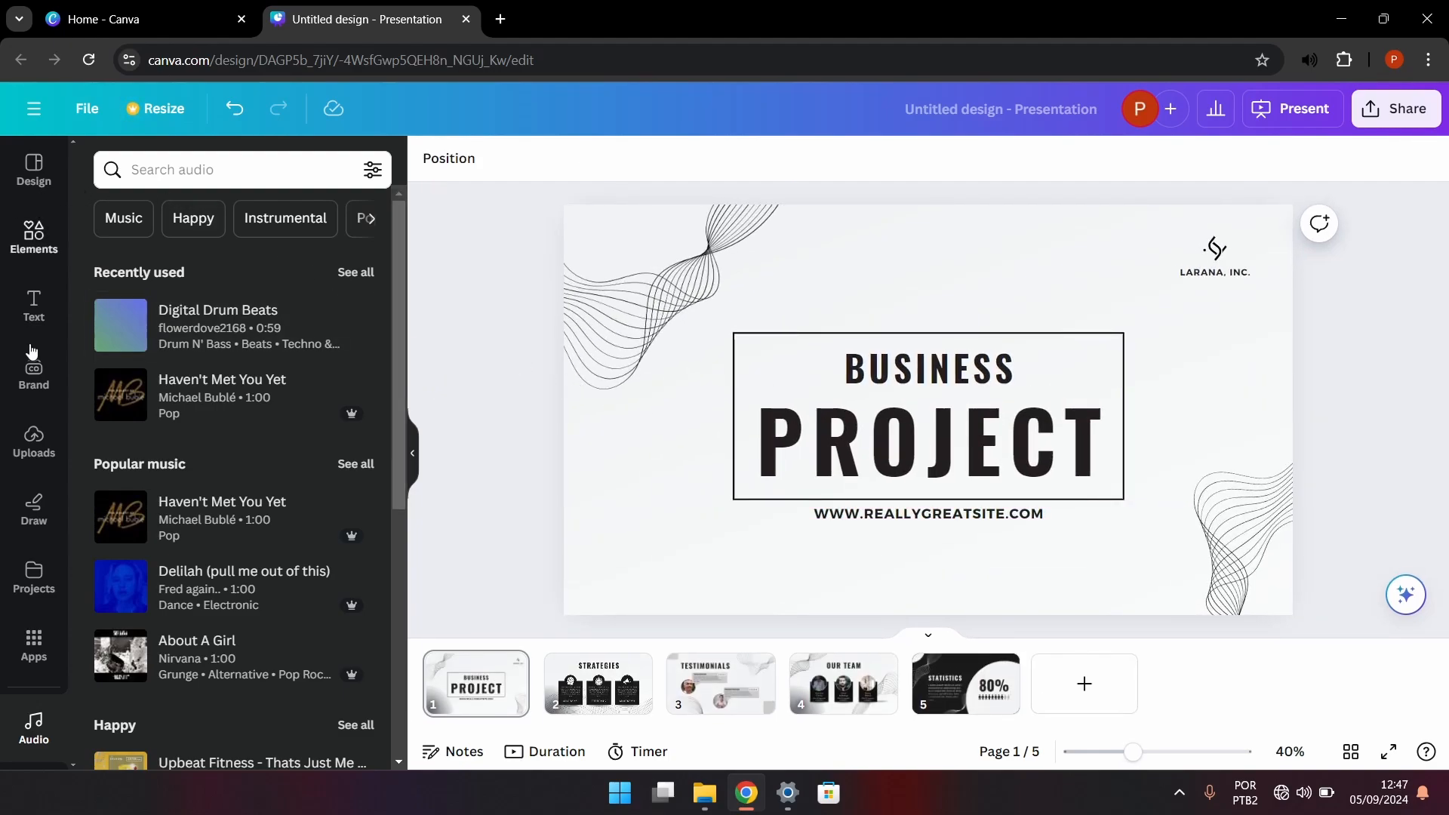
pyautogui.moveTo(738, 637)
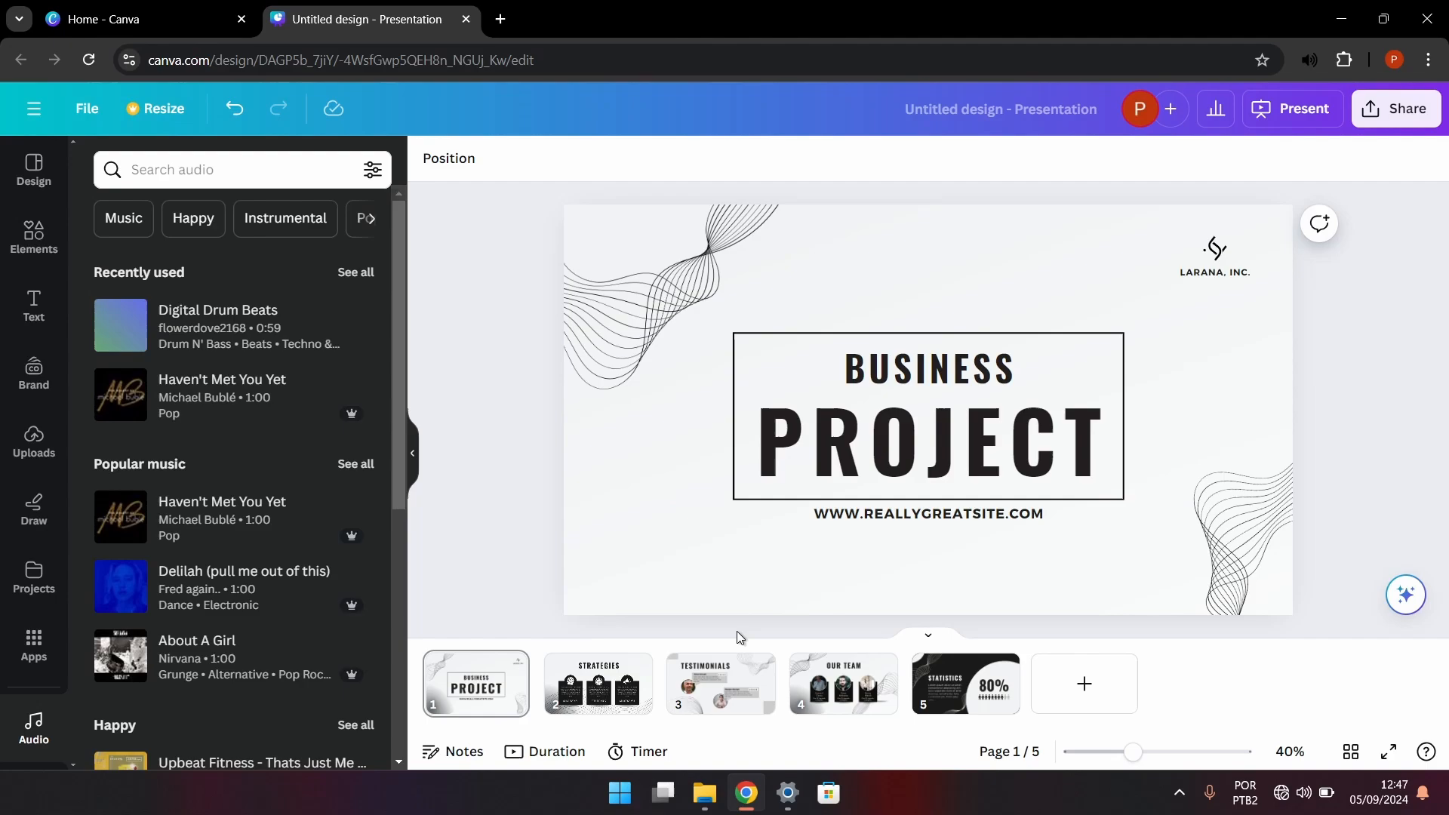
pyautogui.moveTo(705, 793)
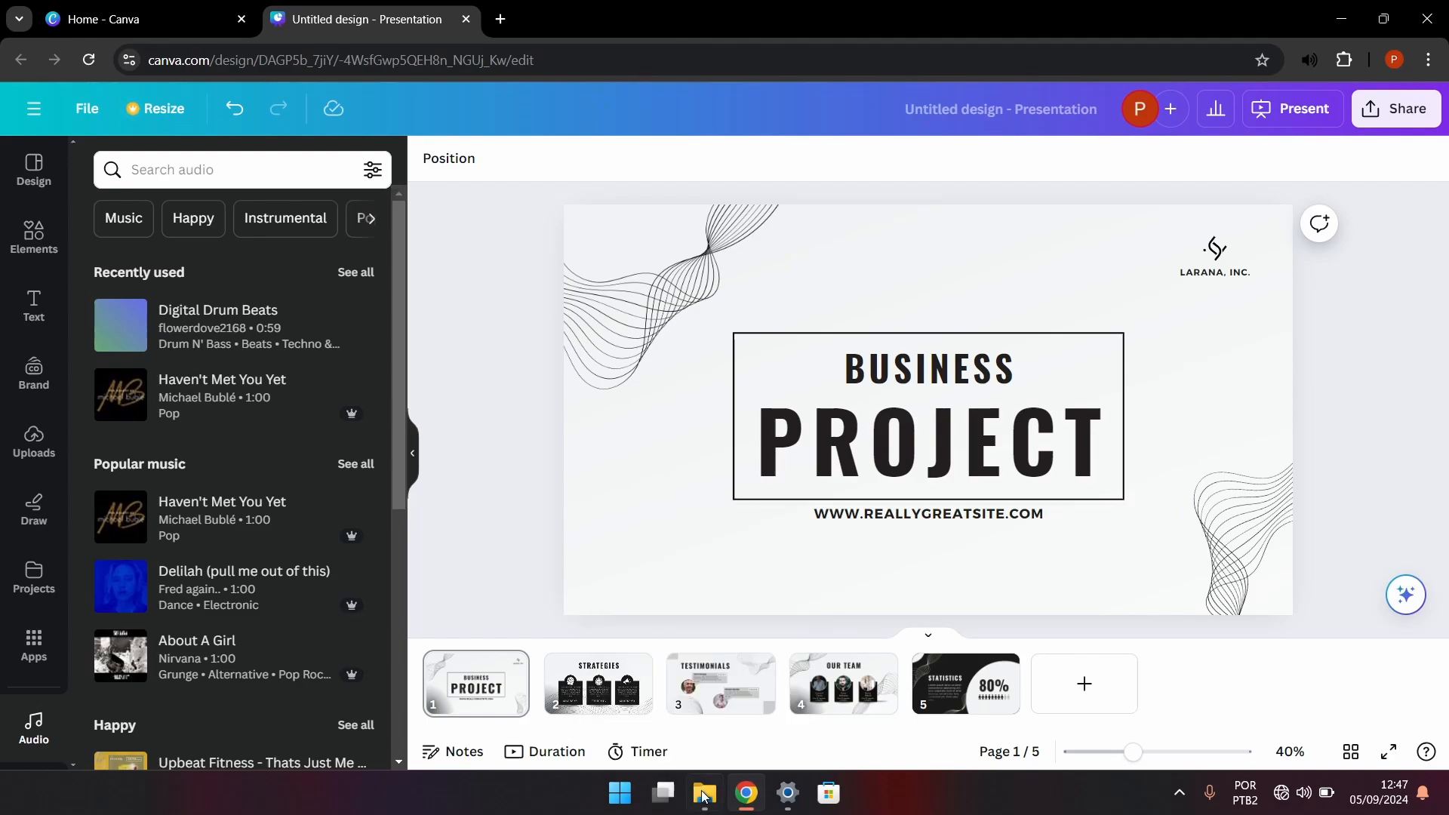
pyautogui.click(704, 792)
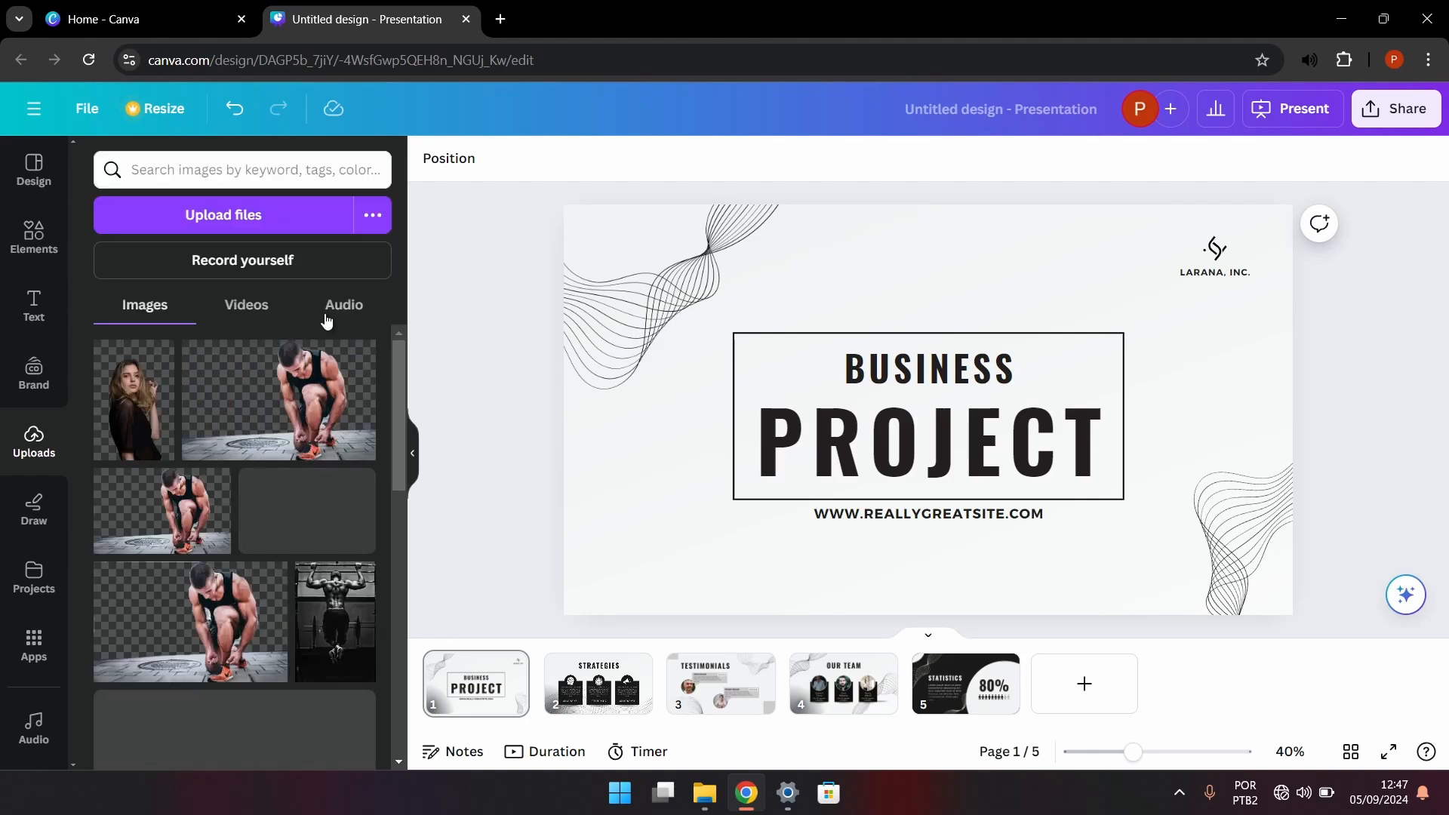
# Step: Filter Uploads to audio files so the AXIS1241_01_Living In Comfort track can be placed
pyautogui.click(344, 305)
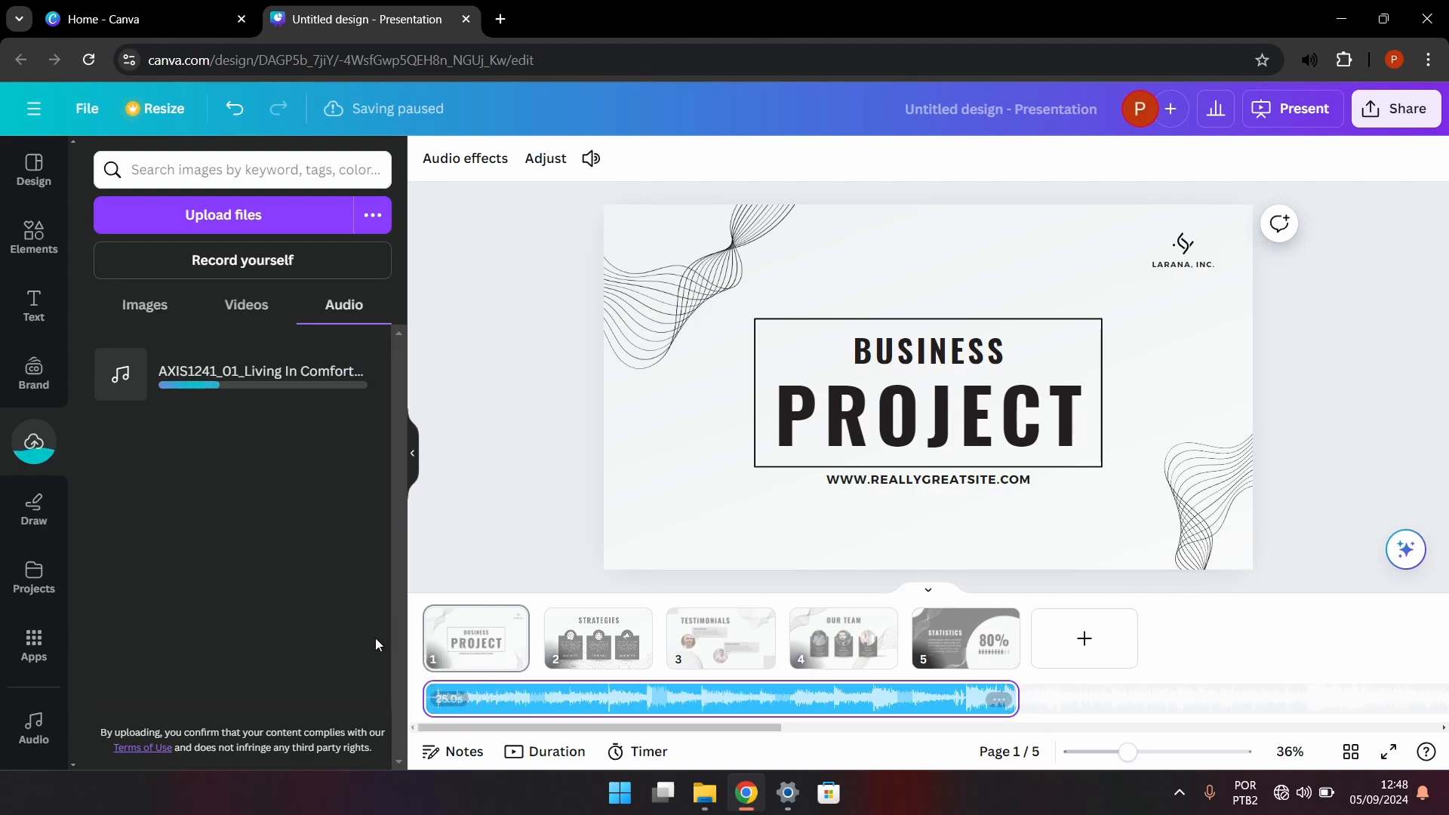
pyautogui.moveTo(602, 715)
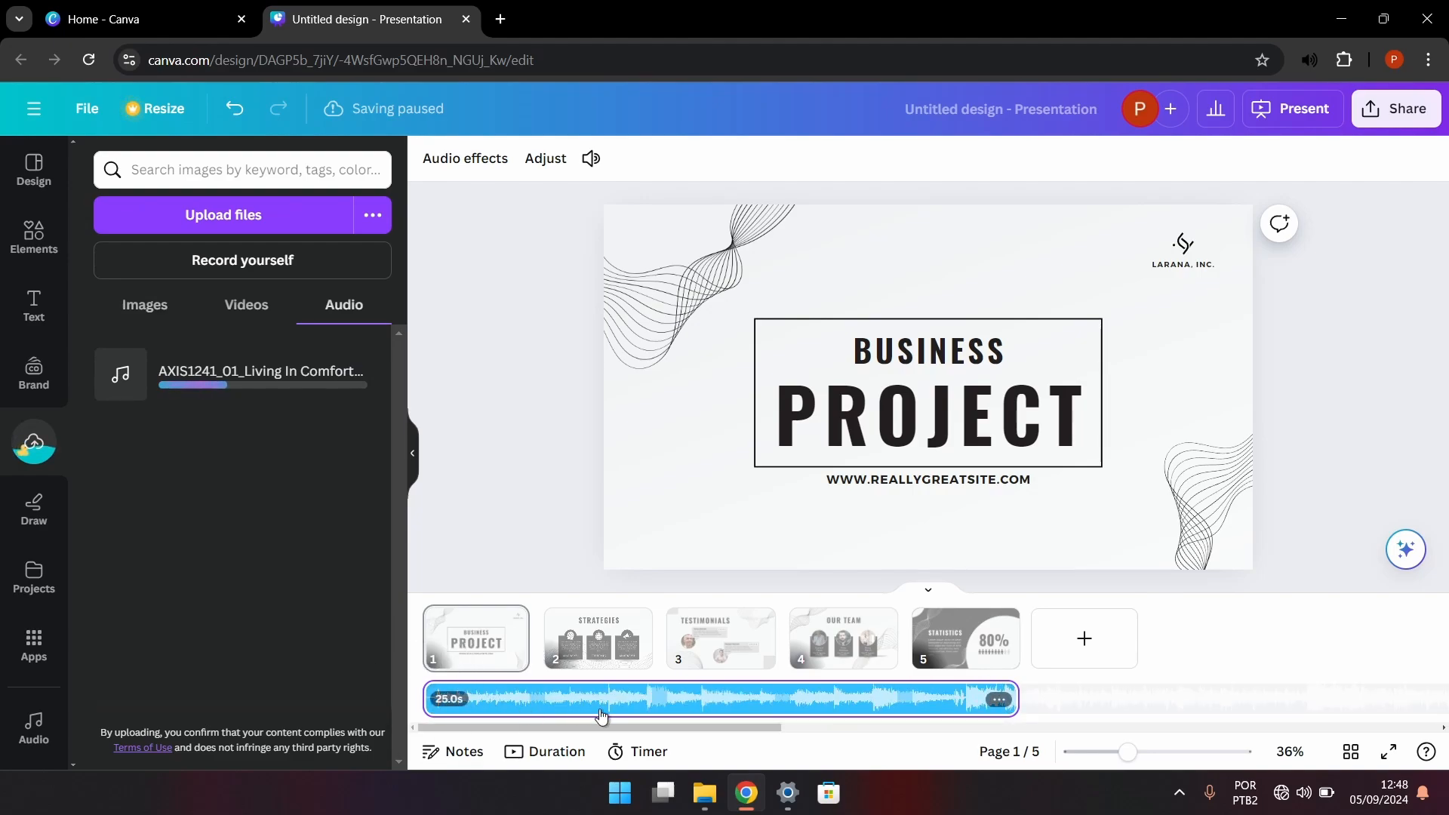